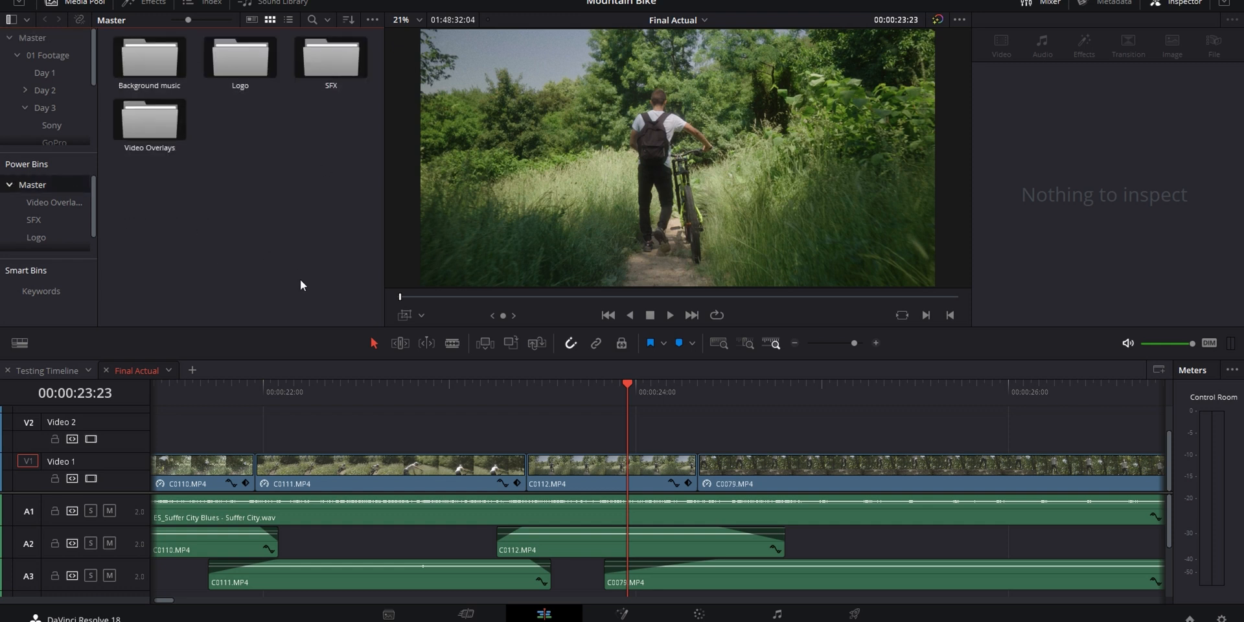
mouse_move(285, 226)
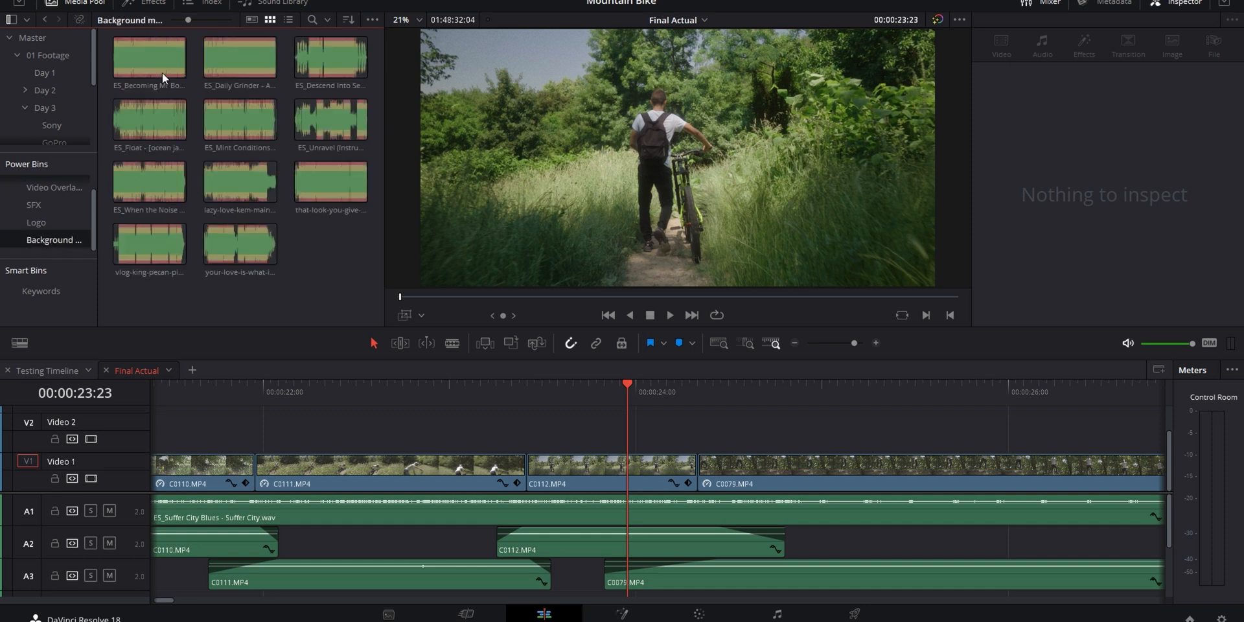
Browse the SFX power bin and select one of its sound effect clips.
click(28, 219)
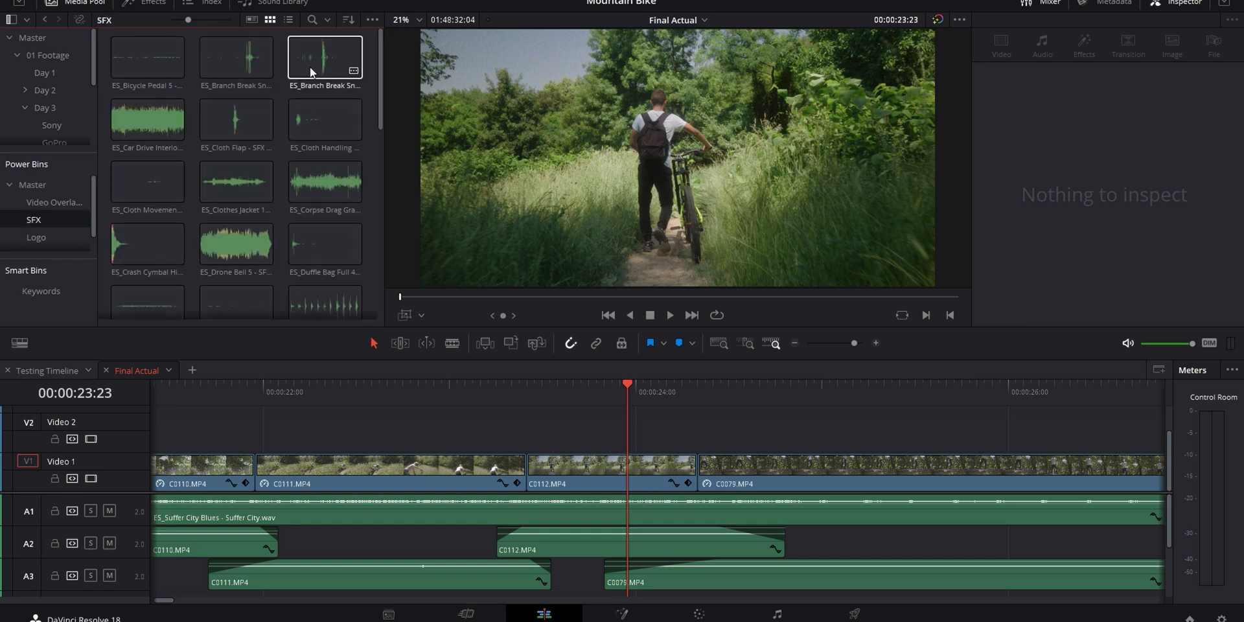
scroll(down, 3)
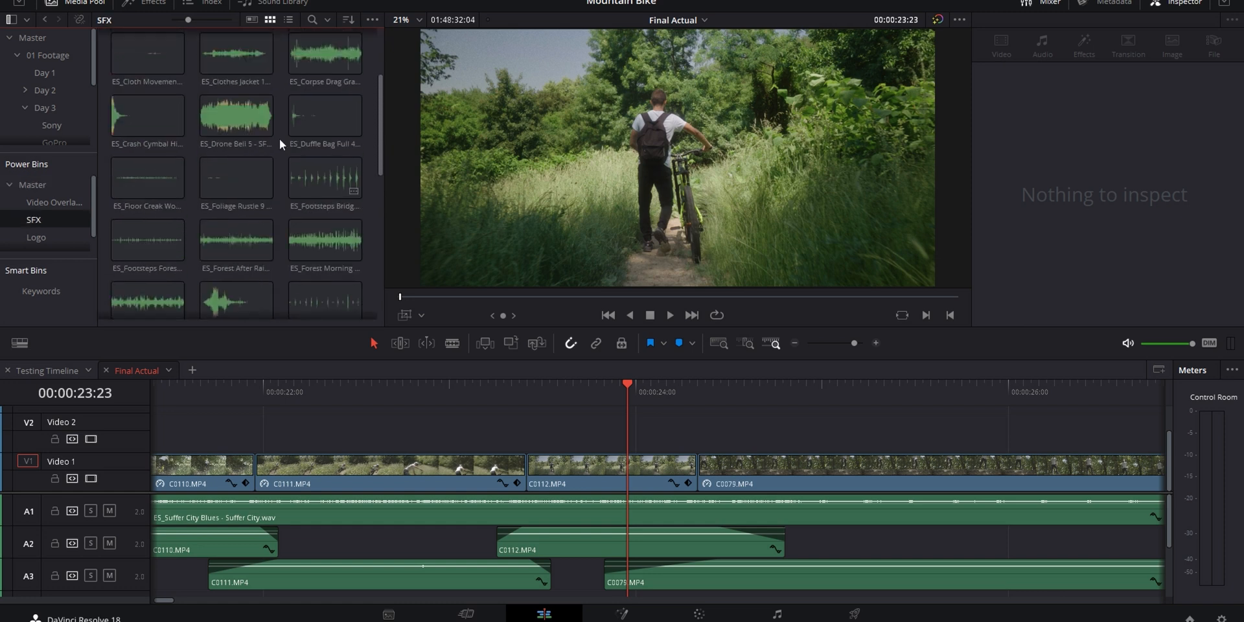
click(53, 240)
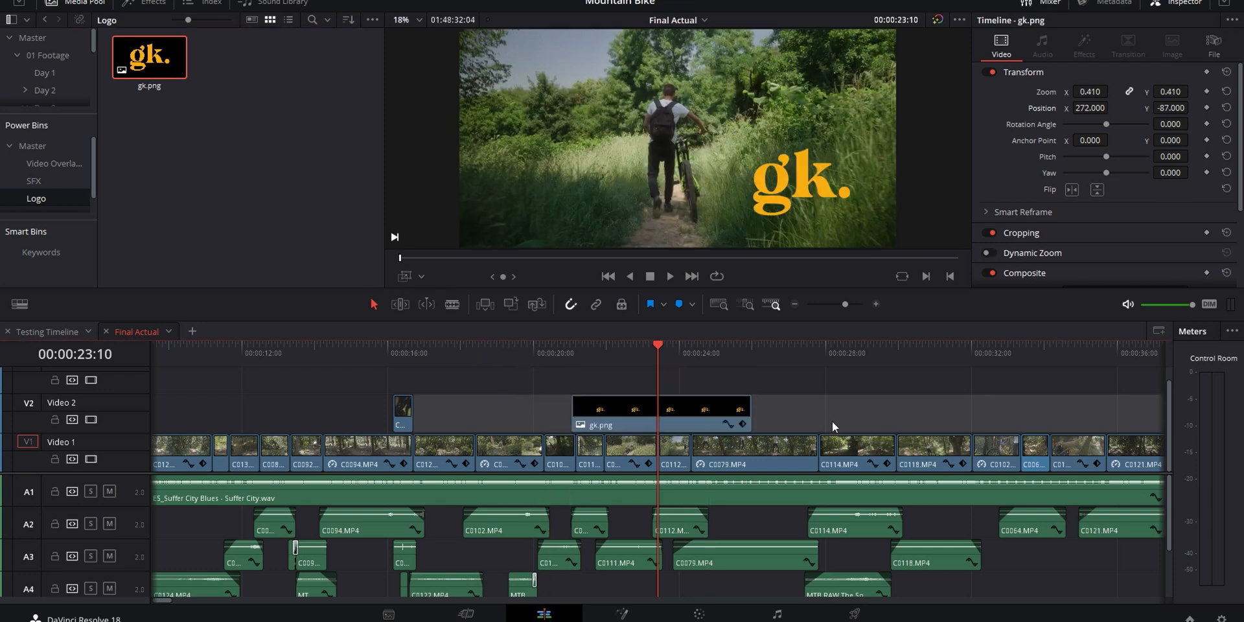
mouse_move(823, 423)
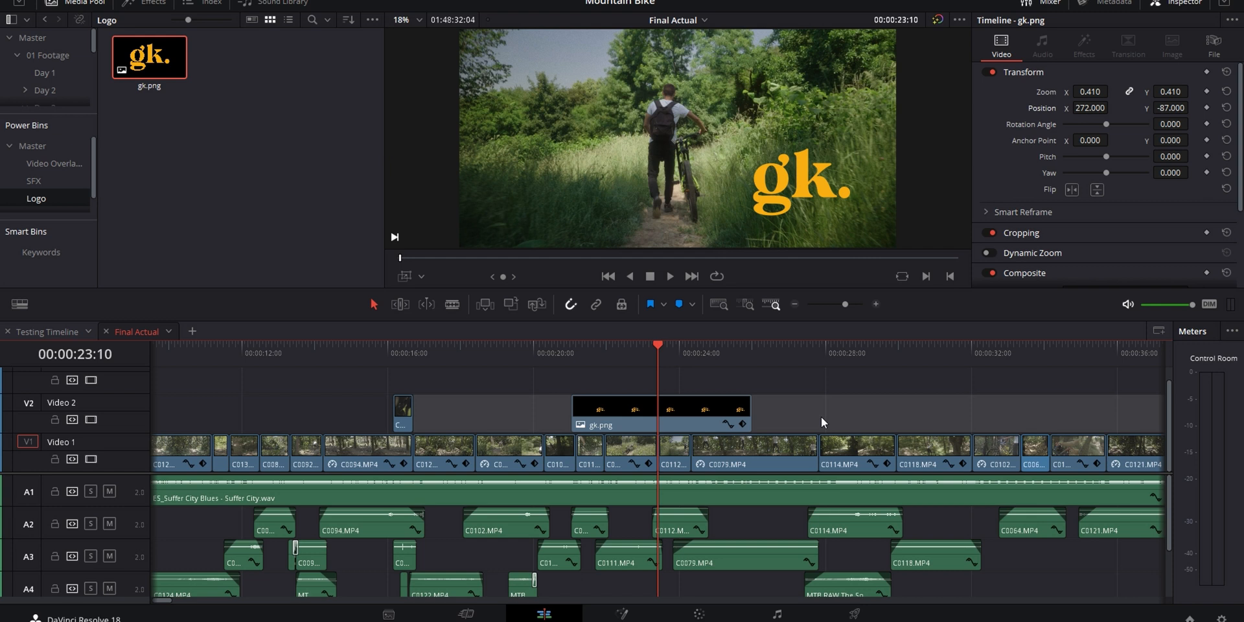
Review the gk.png logo on V2 at Zoom 0.410, Position 272/-87, moving the playhead over it.
scroll(right, 3)
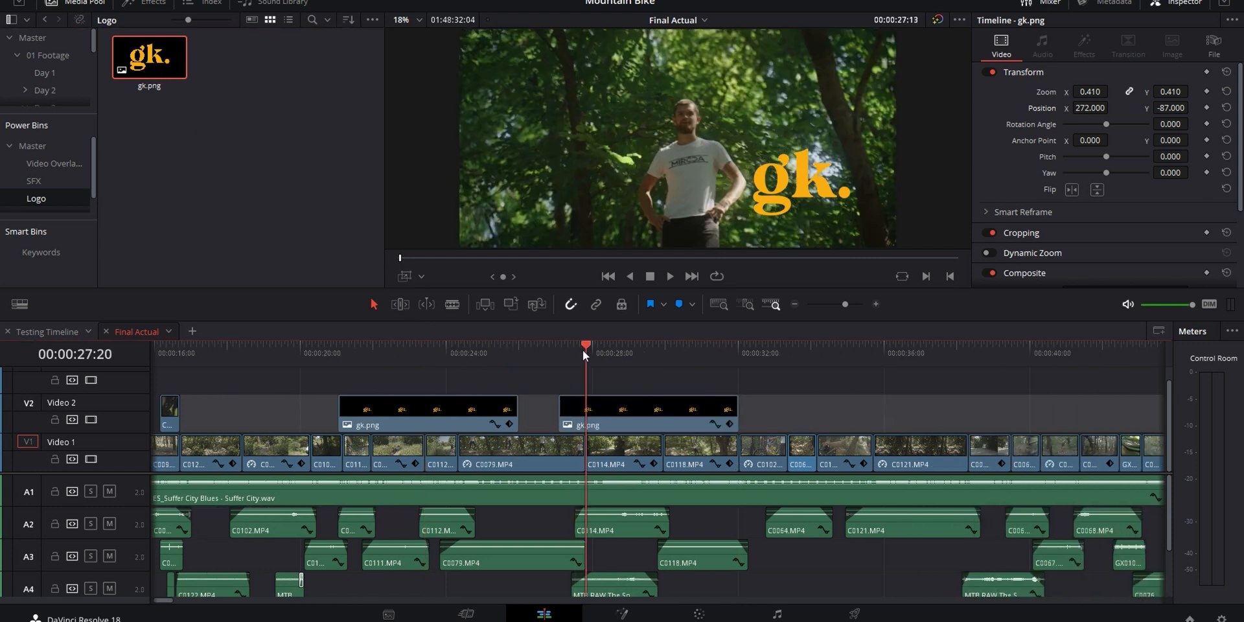
click(438, 347)
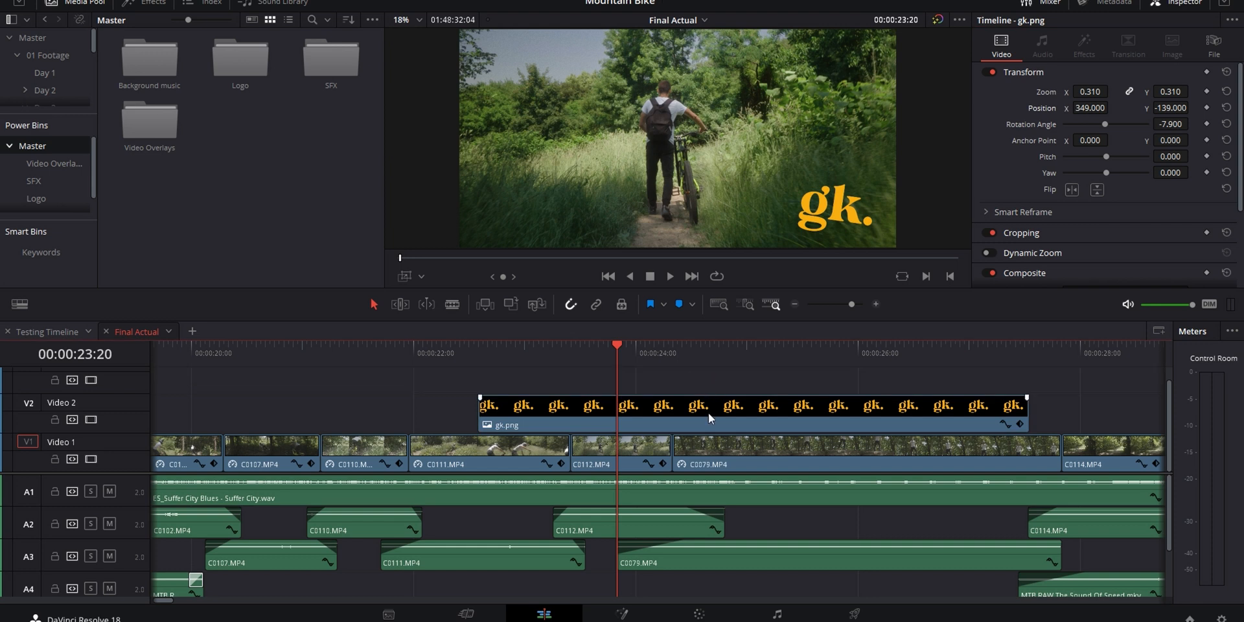
mouse_move(699, 412)
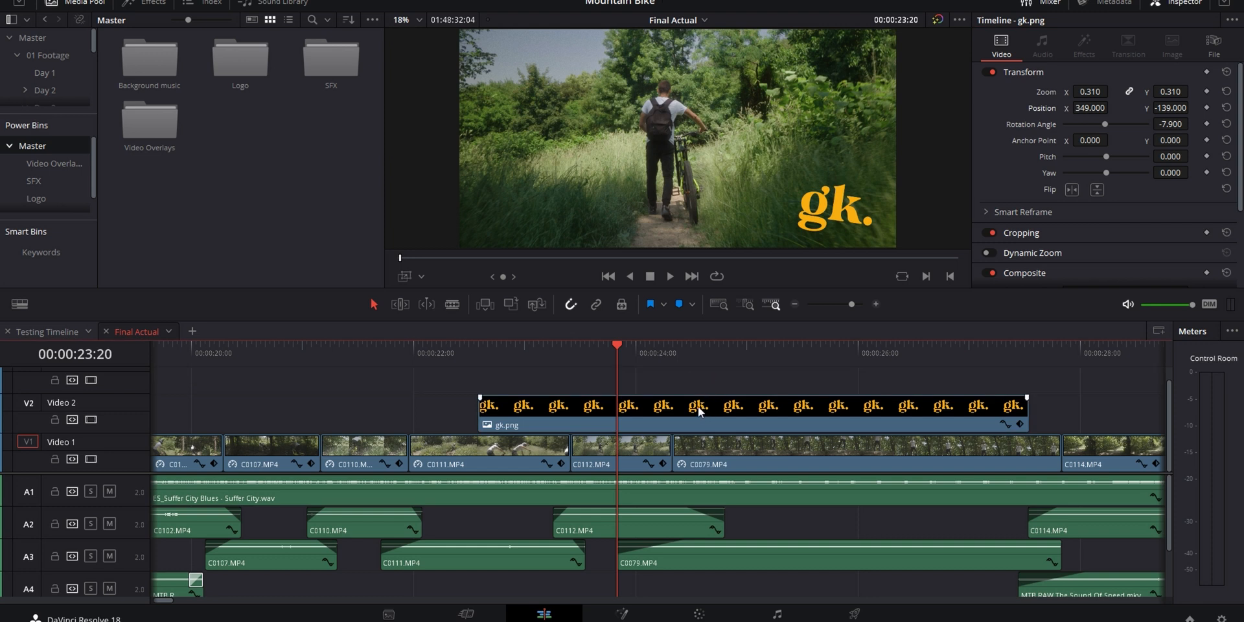
Select the logo clip to give it Zoom 0.310, Position 349/-139 and Rotation -7.9.
click(700, 412)
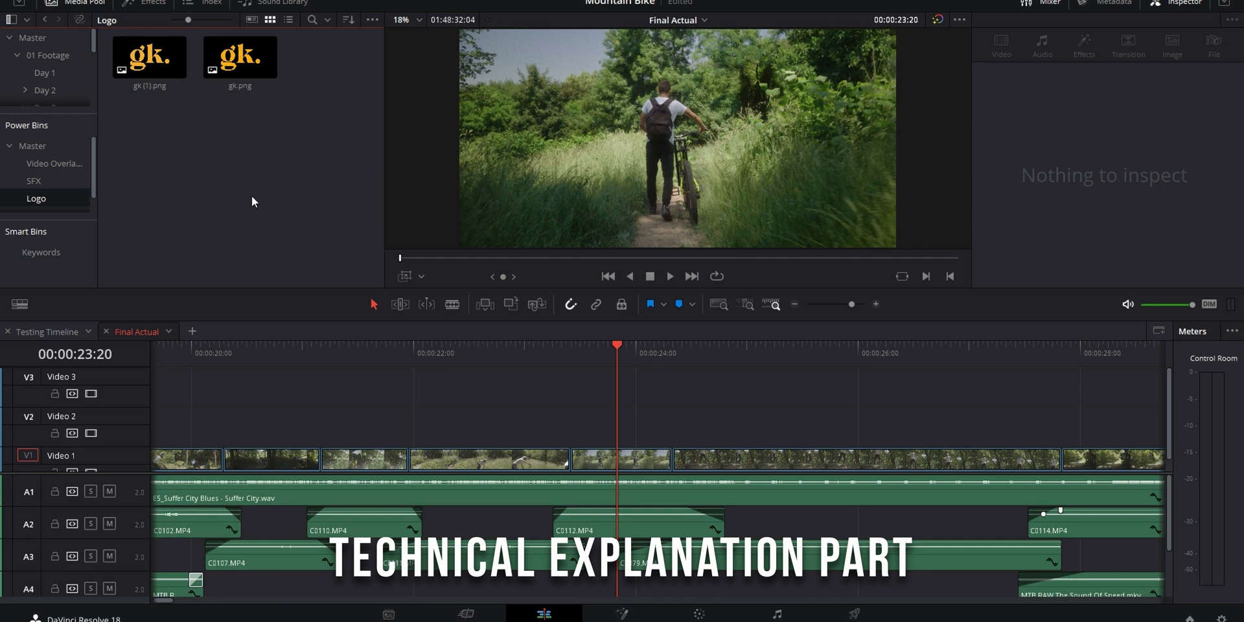
Preview gk (1).png from the Logo power bin, preset to Zoom 0.25 at Position 335/-68.
click(239, 57)
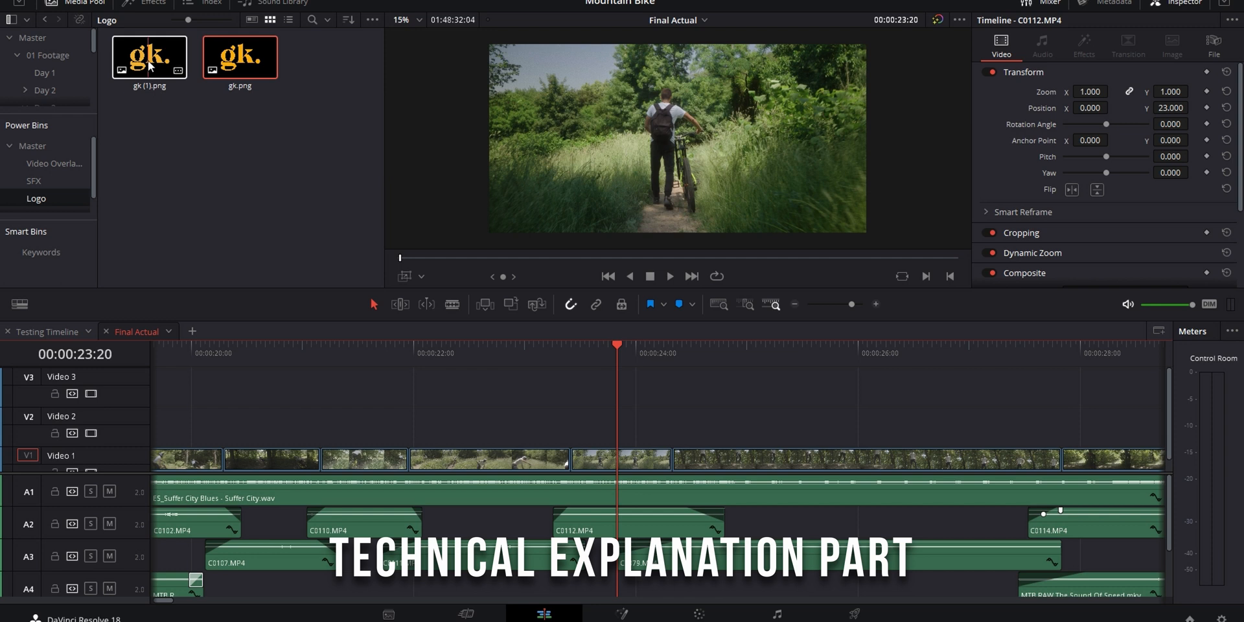
double_click(150, 57)
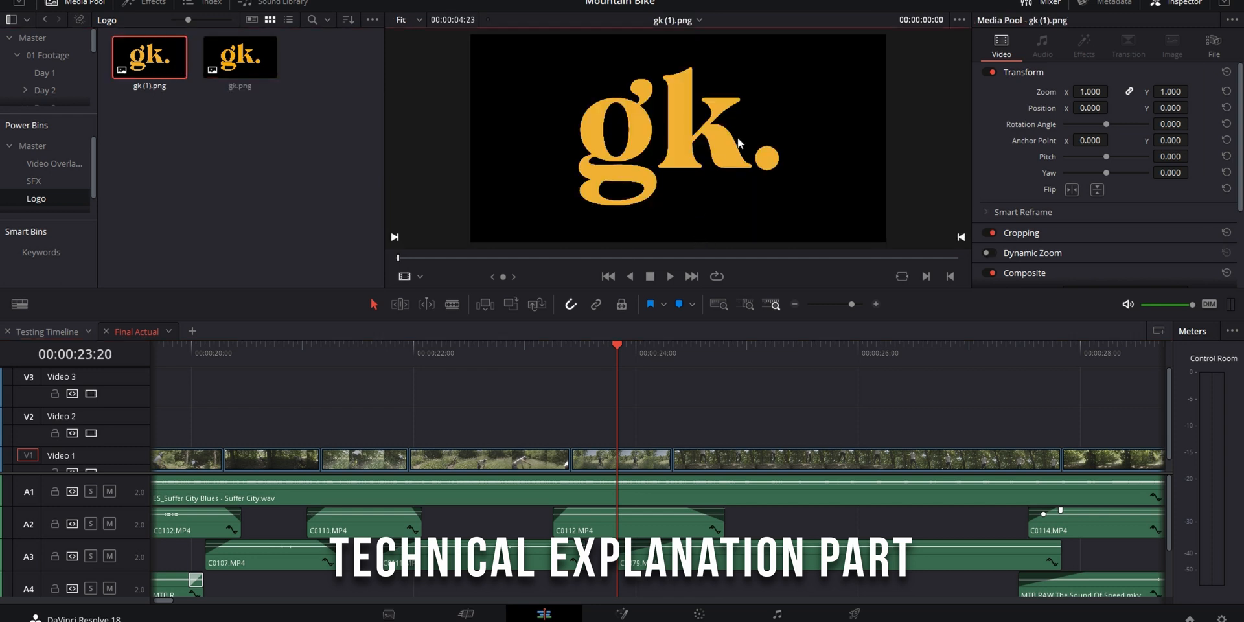
mouse_move(734, 136)
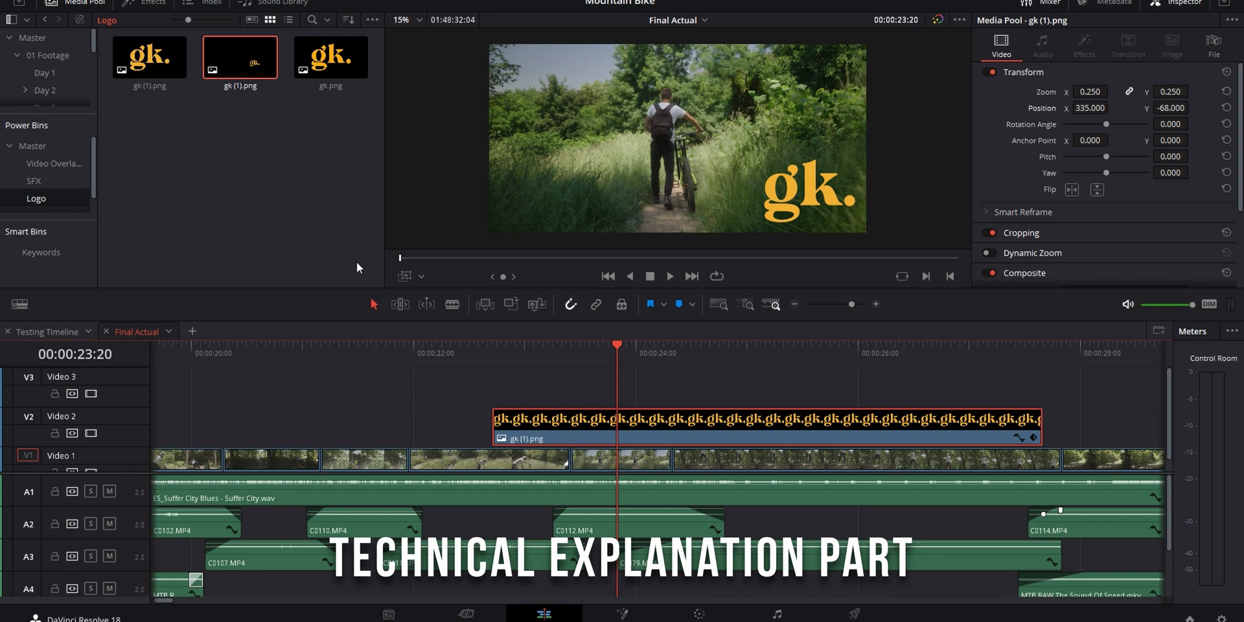
click(150, 58)
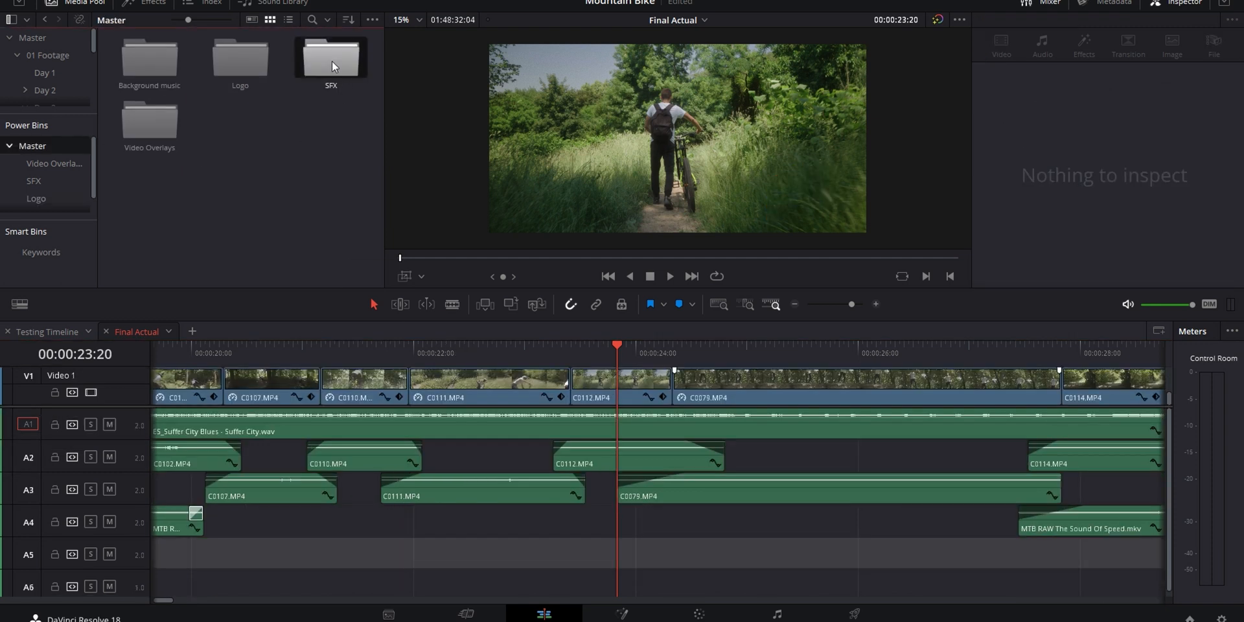
Take ES_Branch Break Snap 2 at Volume -15.20 from the SFX power bin onto the timeline.
double_click(331, 59)
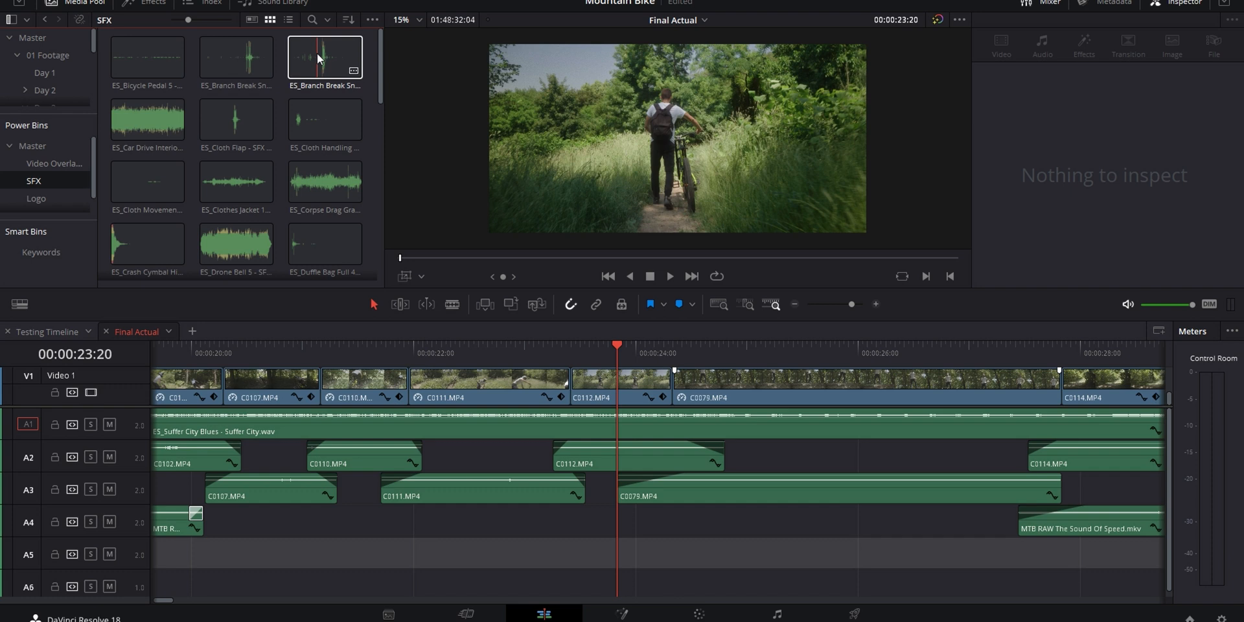
click(324, 57)
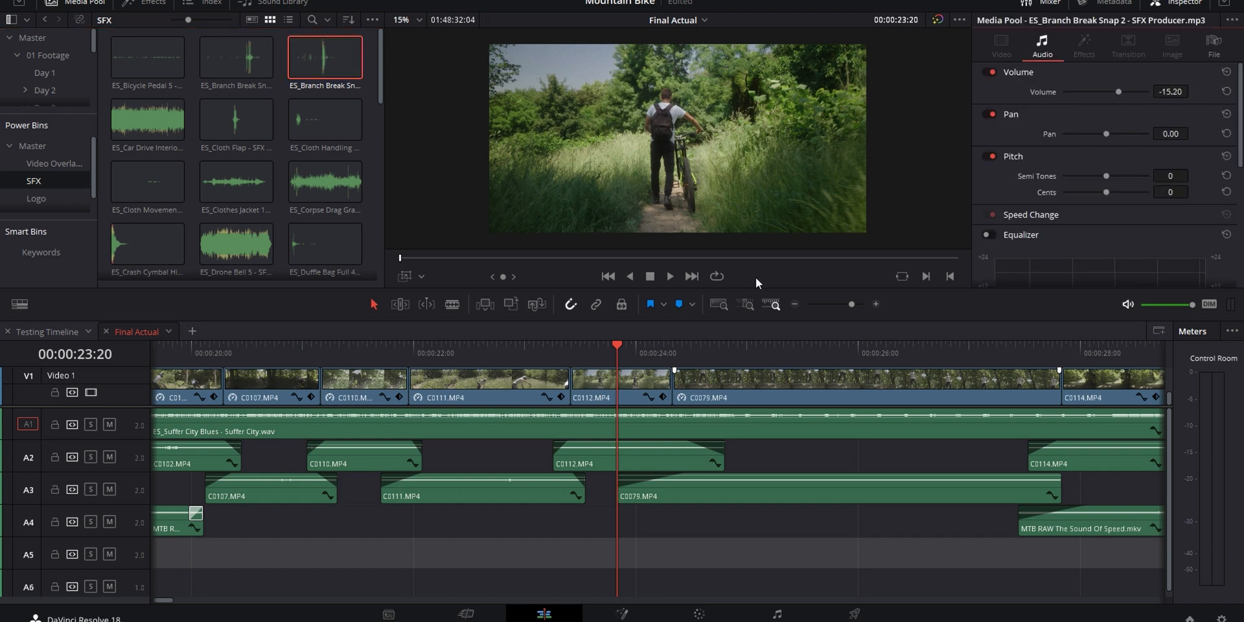
drag(324, 56, 627, 524)
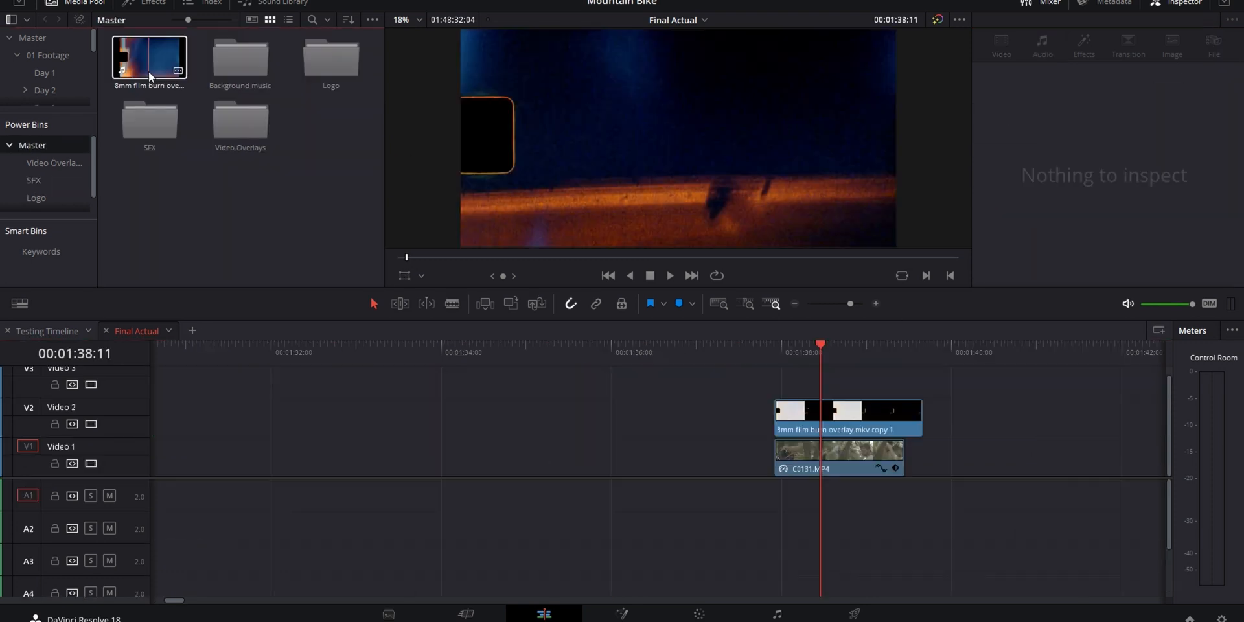
Set the 8mm film burn overlay on V2 to Screen composite mode so it blends with the footage.
click(849, 417)
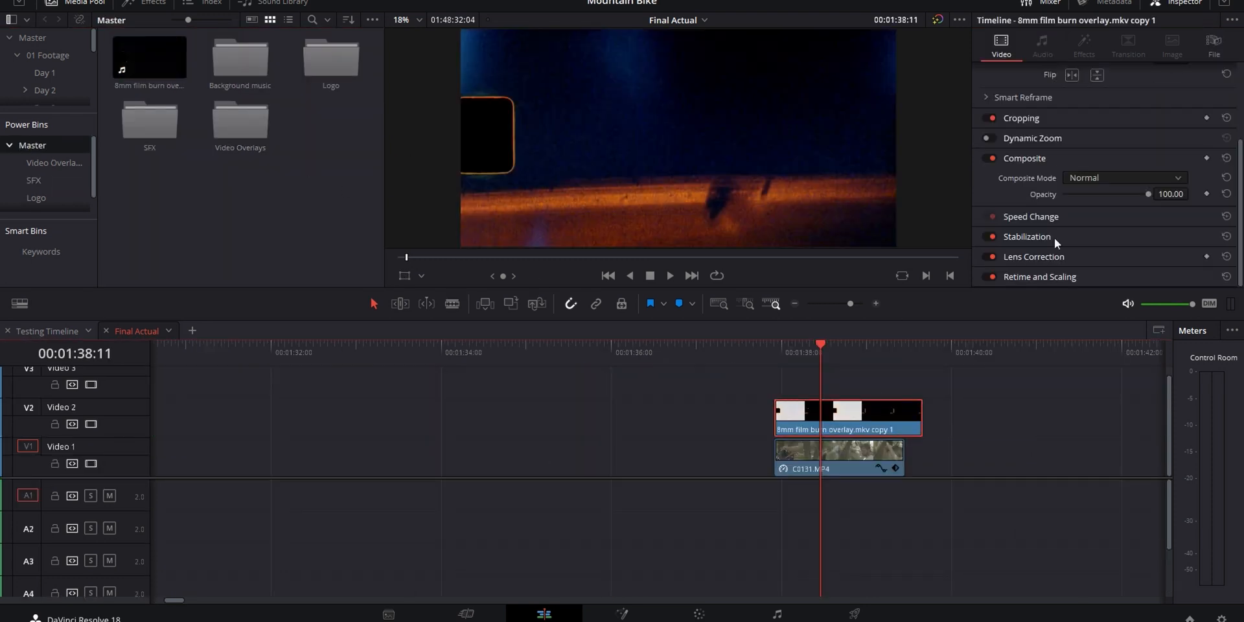
click(1125, 178)
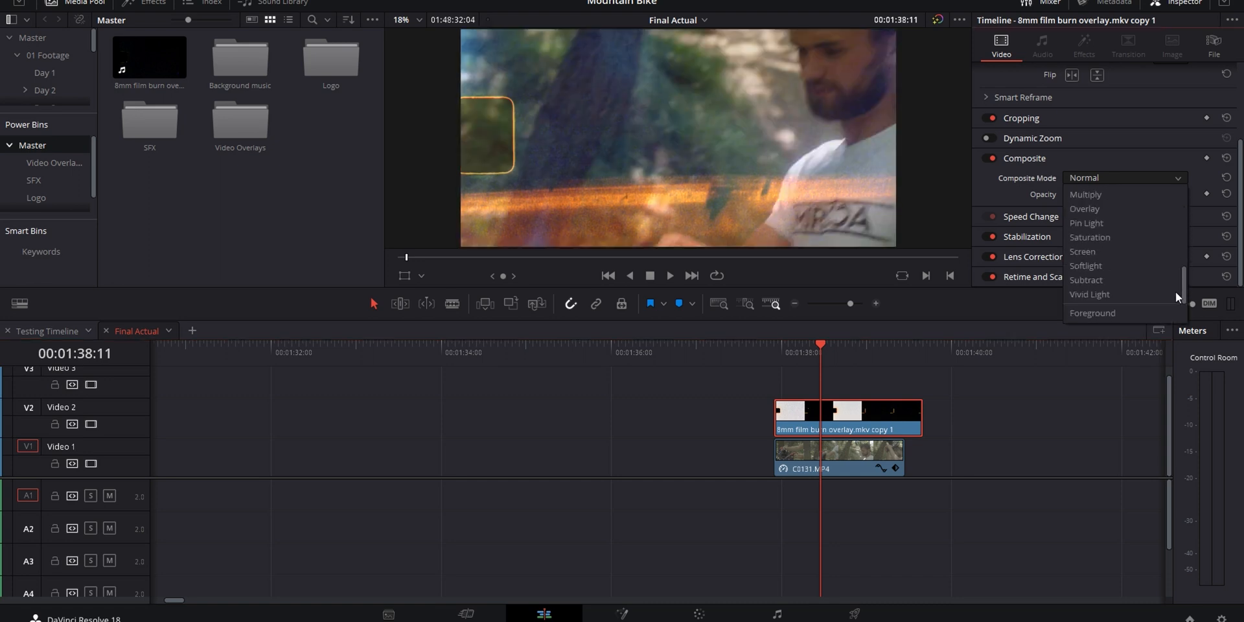
click(1082, 251)
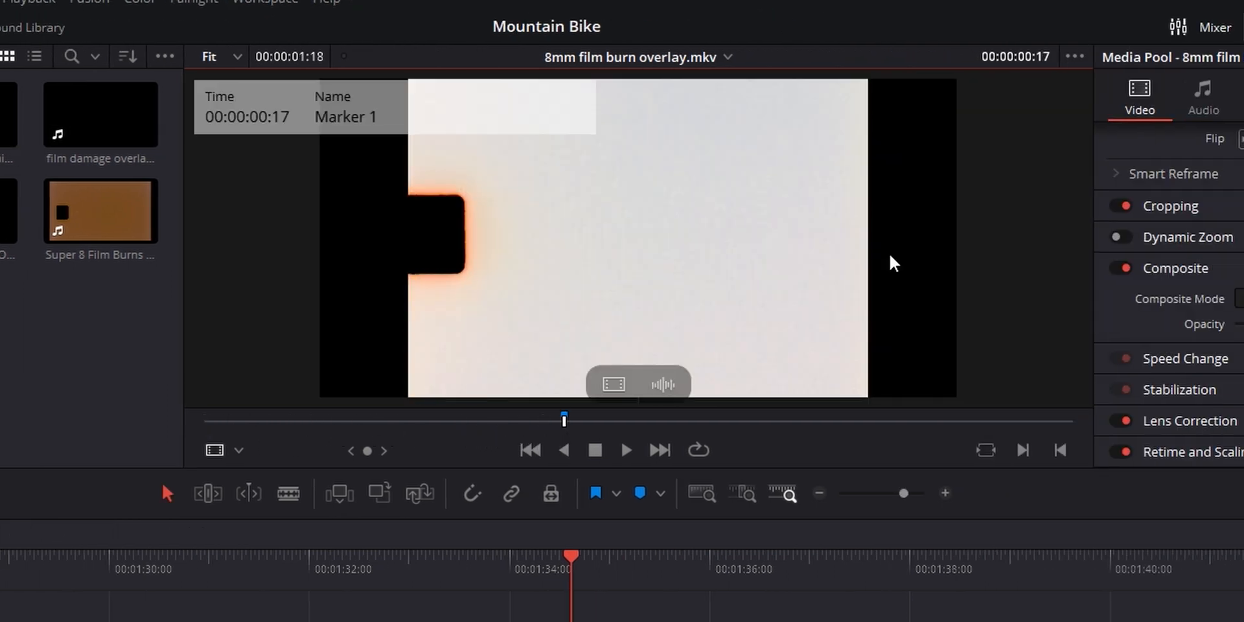
Scrub the film burn source clip to place Marker 1, Marker 2 and an in point.
drag(563, 420, 437, 420)
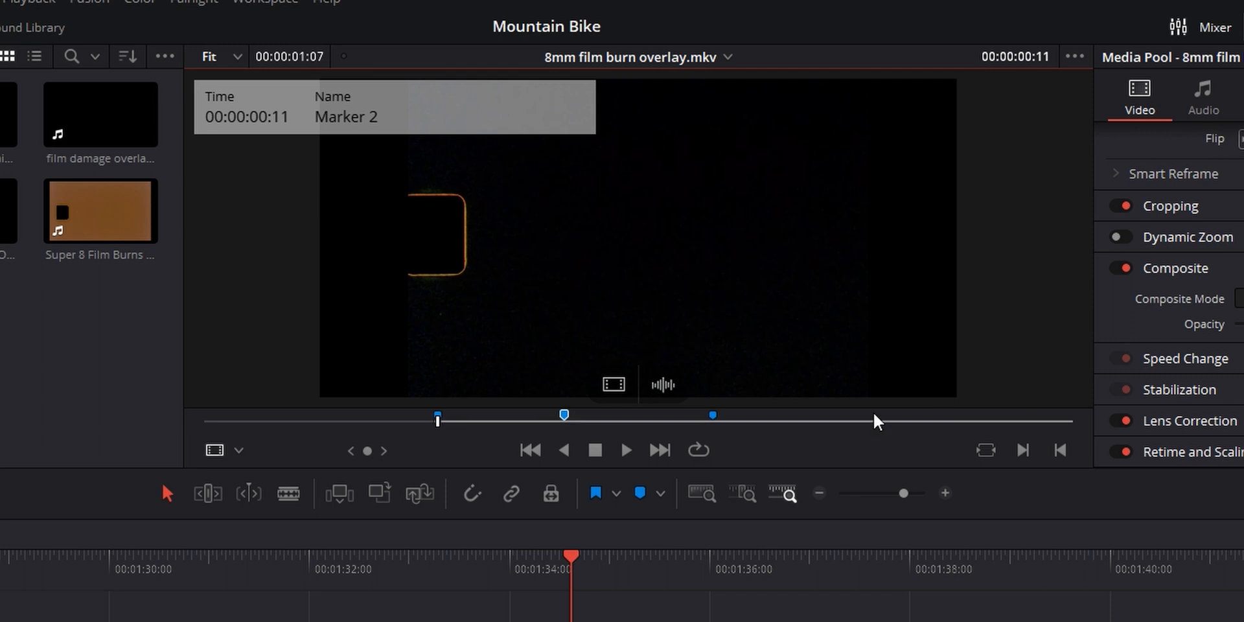
click(713, 415)
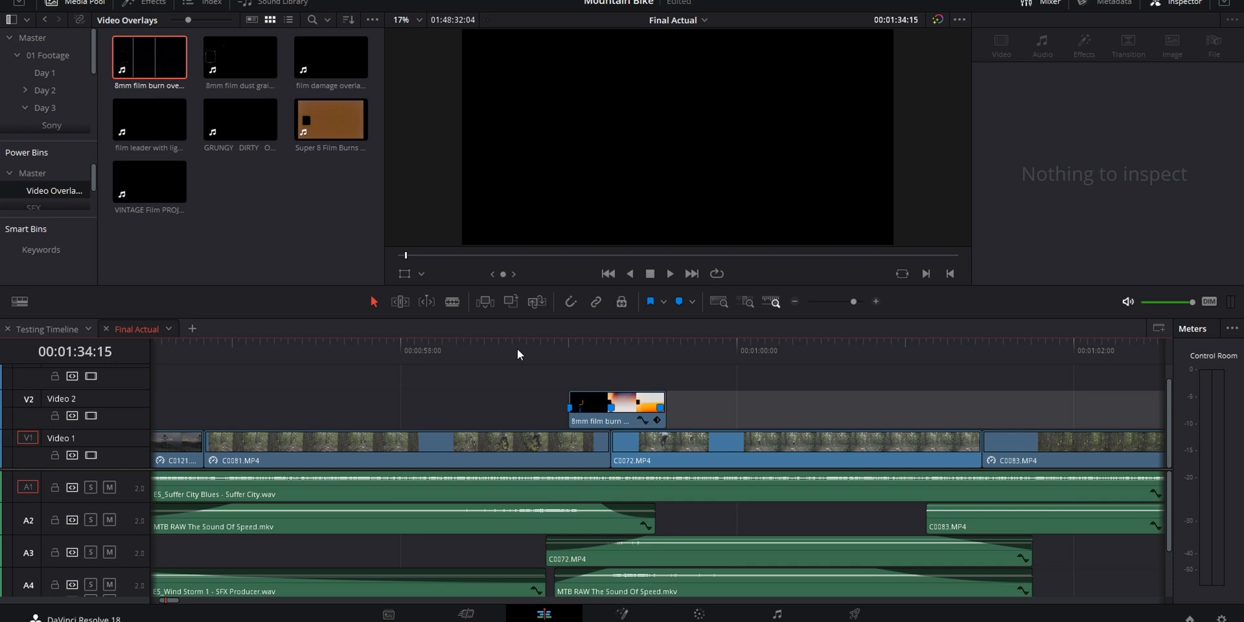
Park the playhead just before the film burn overlay spanning the C0081/C0072 cut.
click(505, 349)
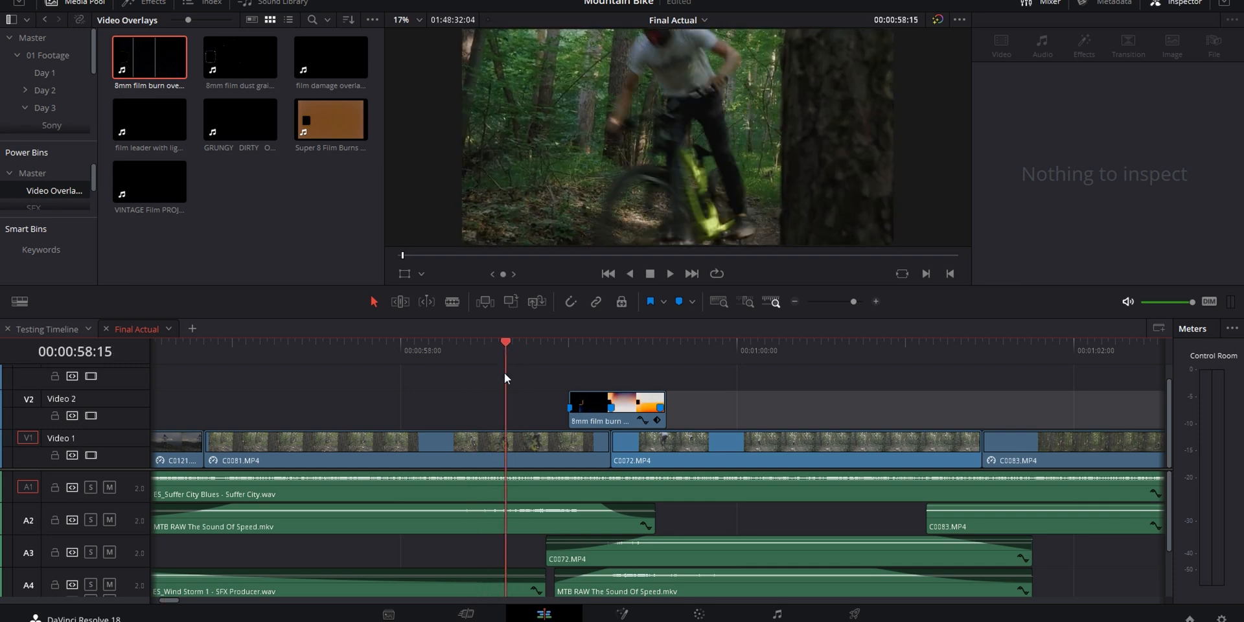